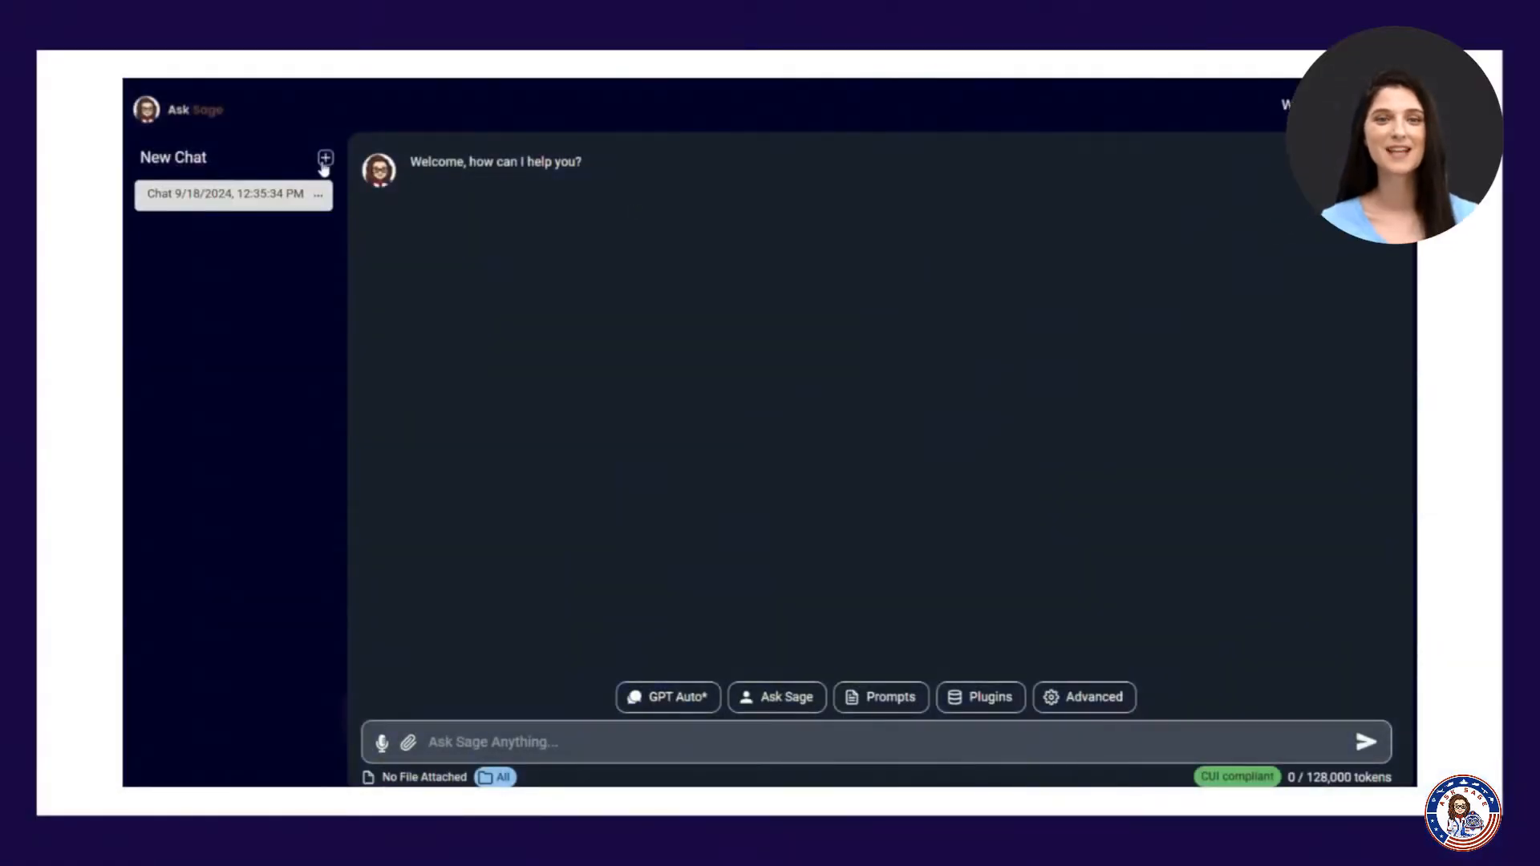
Step: Start a new dataset named 'demo' from the Upload New Files ingest form under Advanced
left_click(1083, 696)
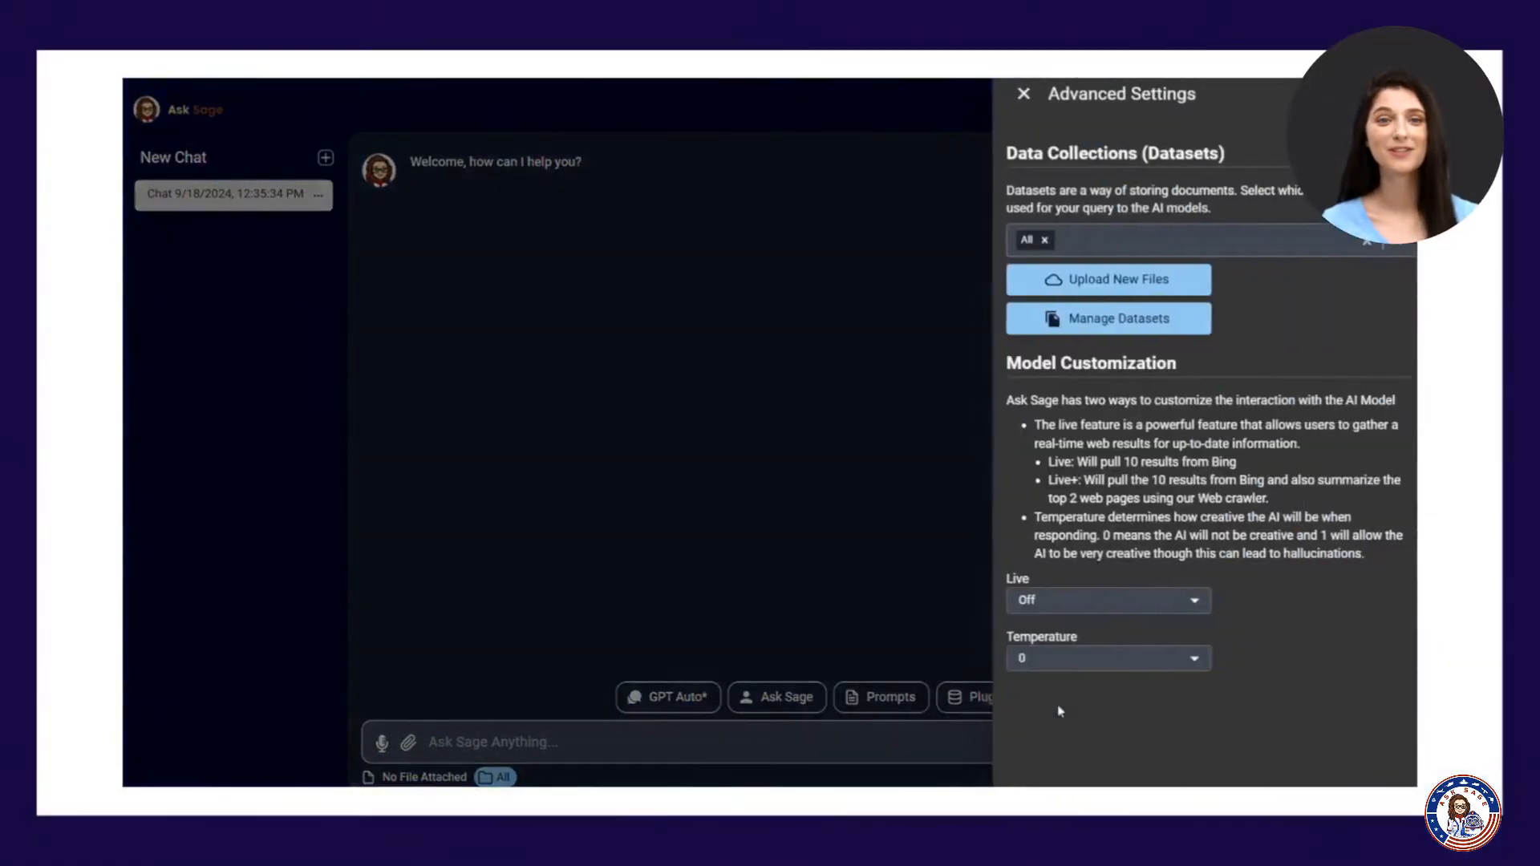
left_click(1109, 279)
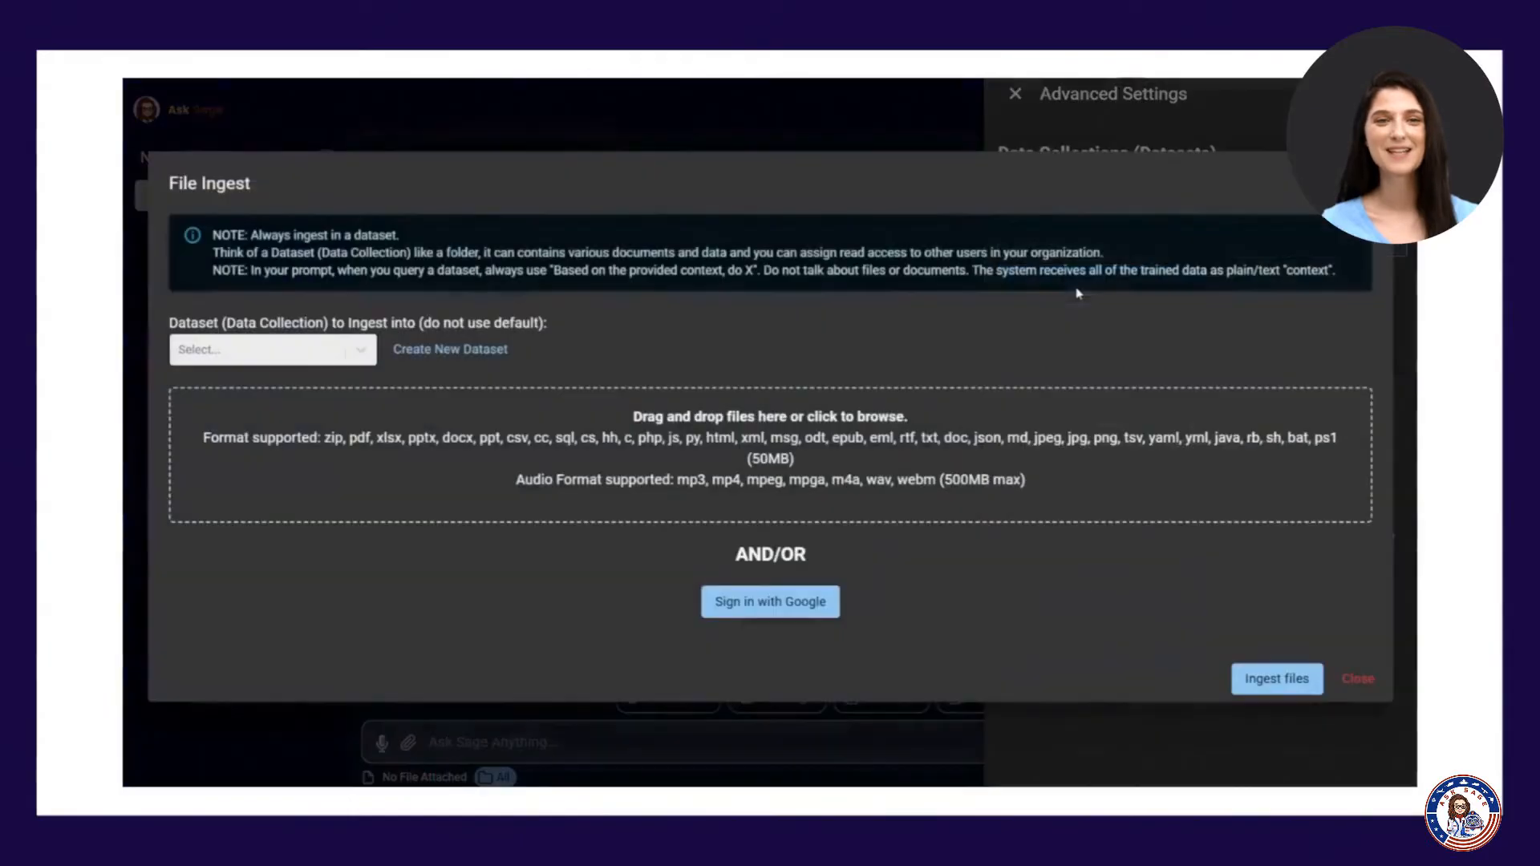
left_click(449, 348)
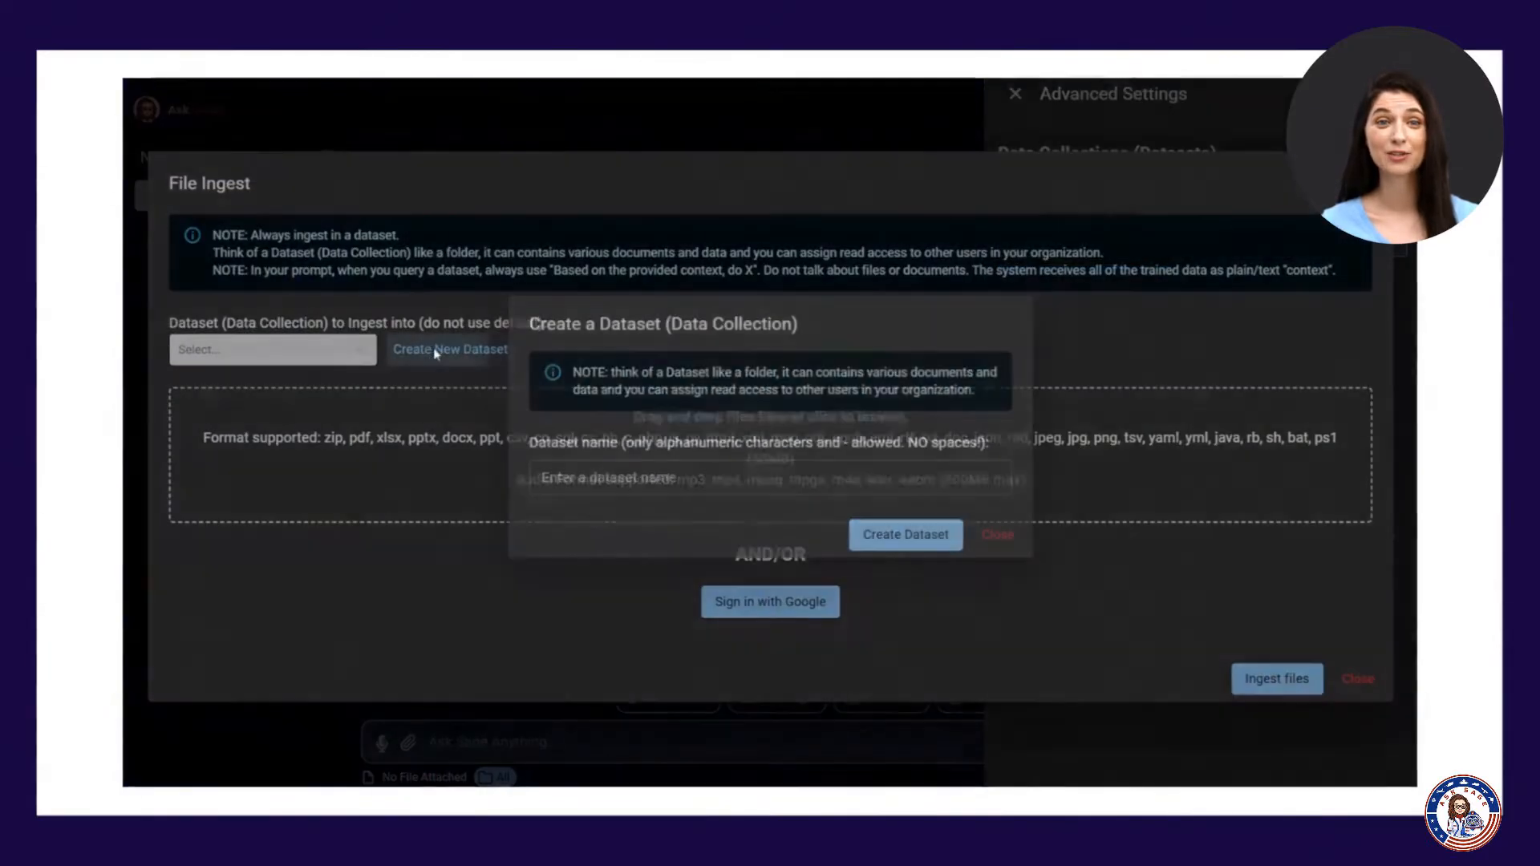
type("de")
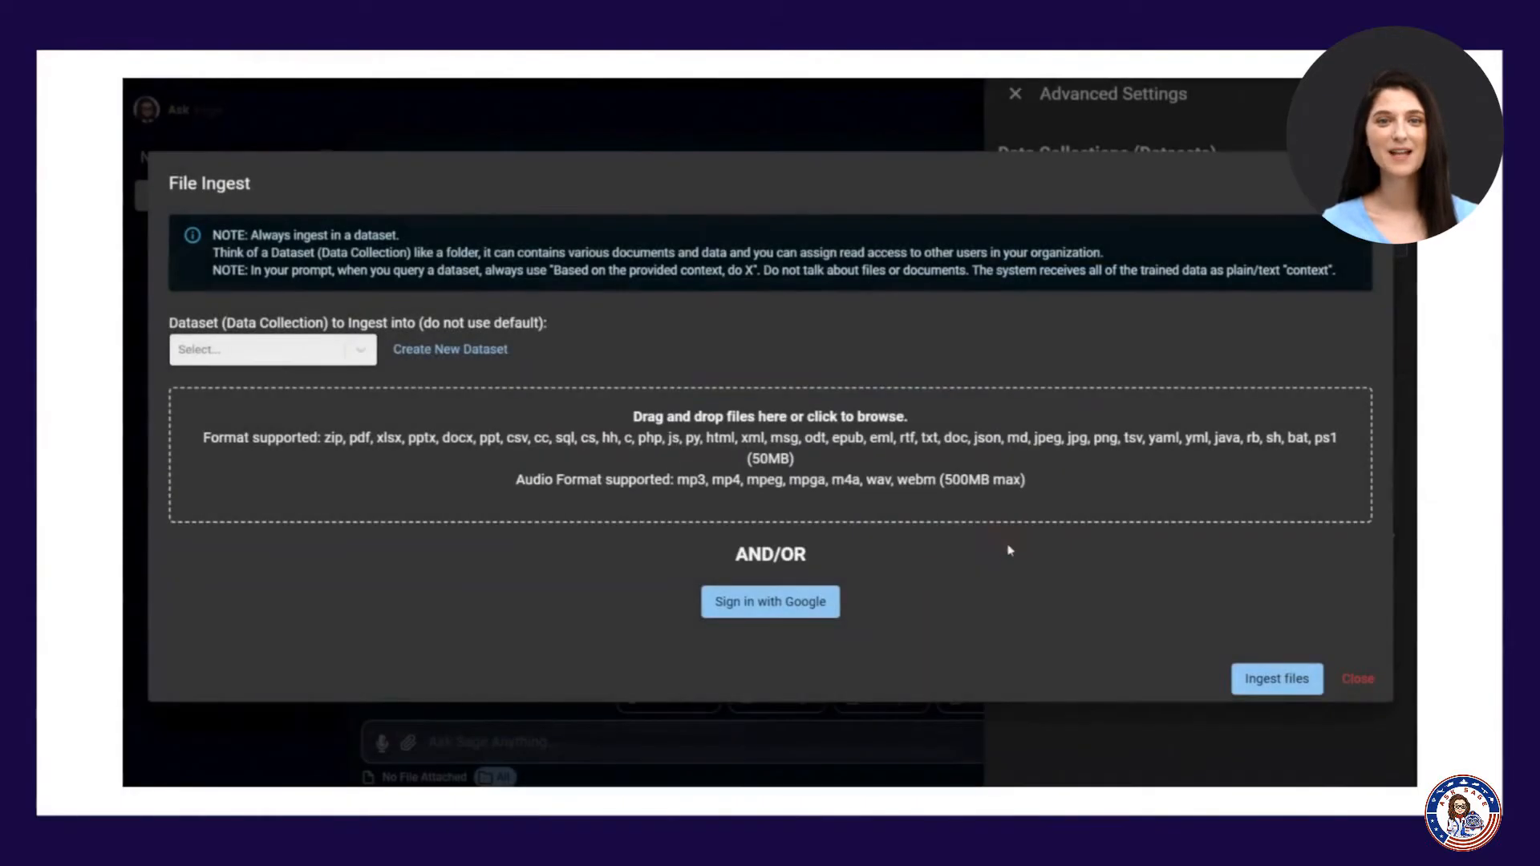
Step: Choose 'demo' as destination and ingest the three selected PDFs, including Case Study - BNP
left_click(272, 348)
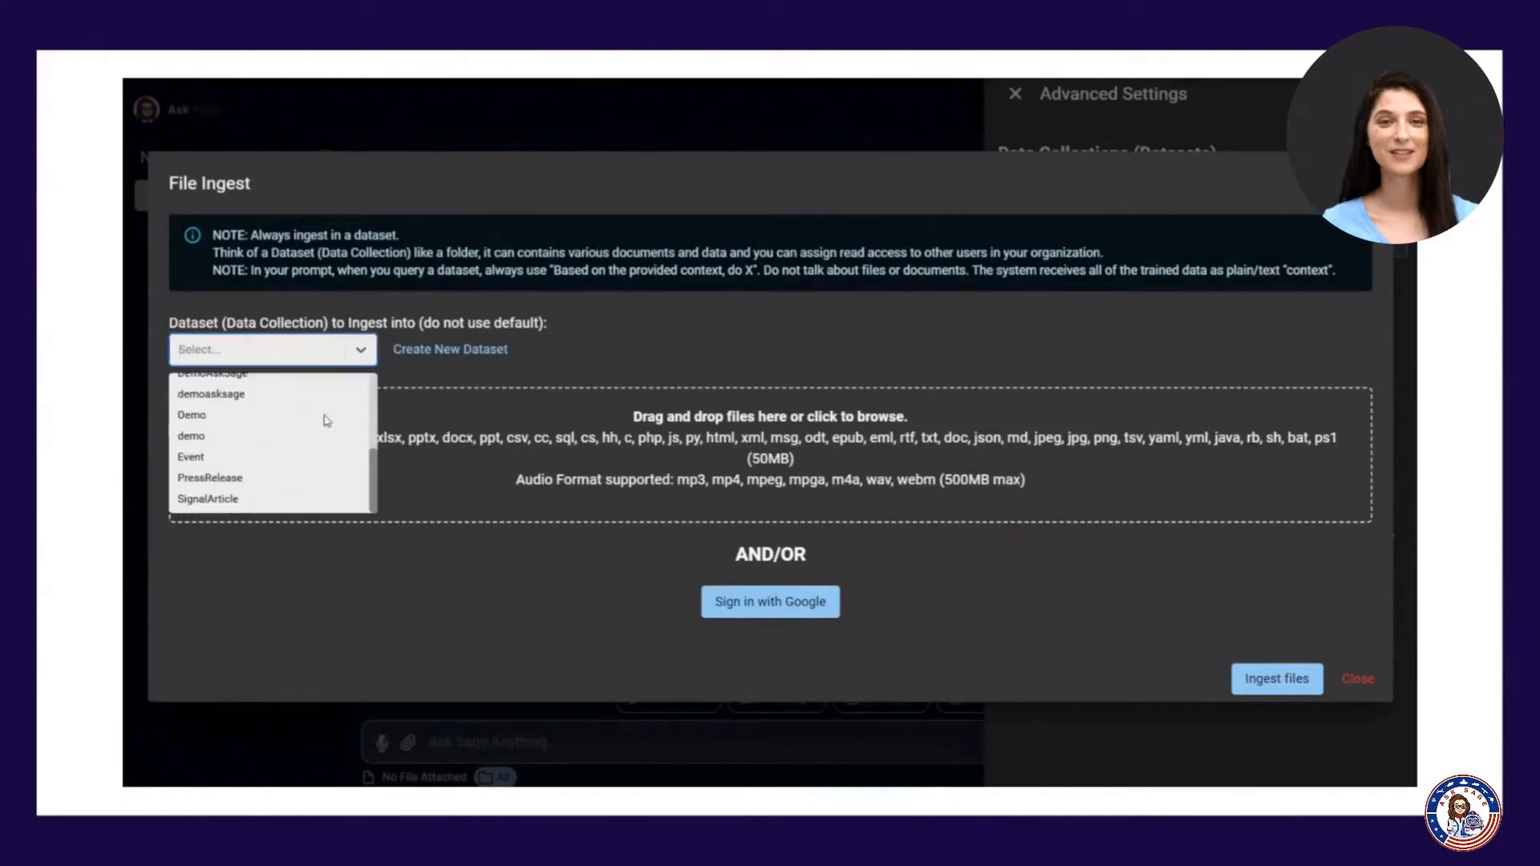
left_click(190, 435)
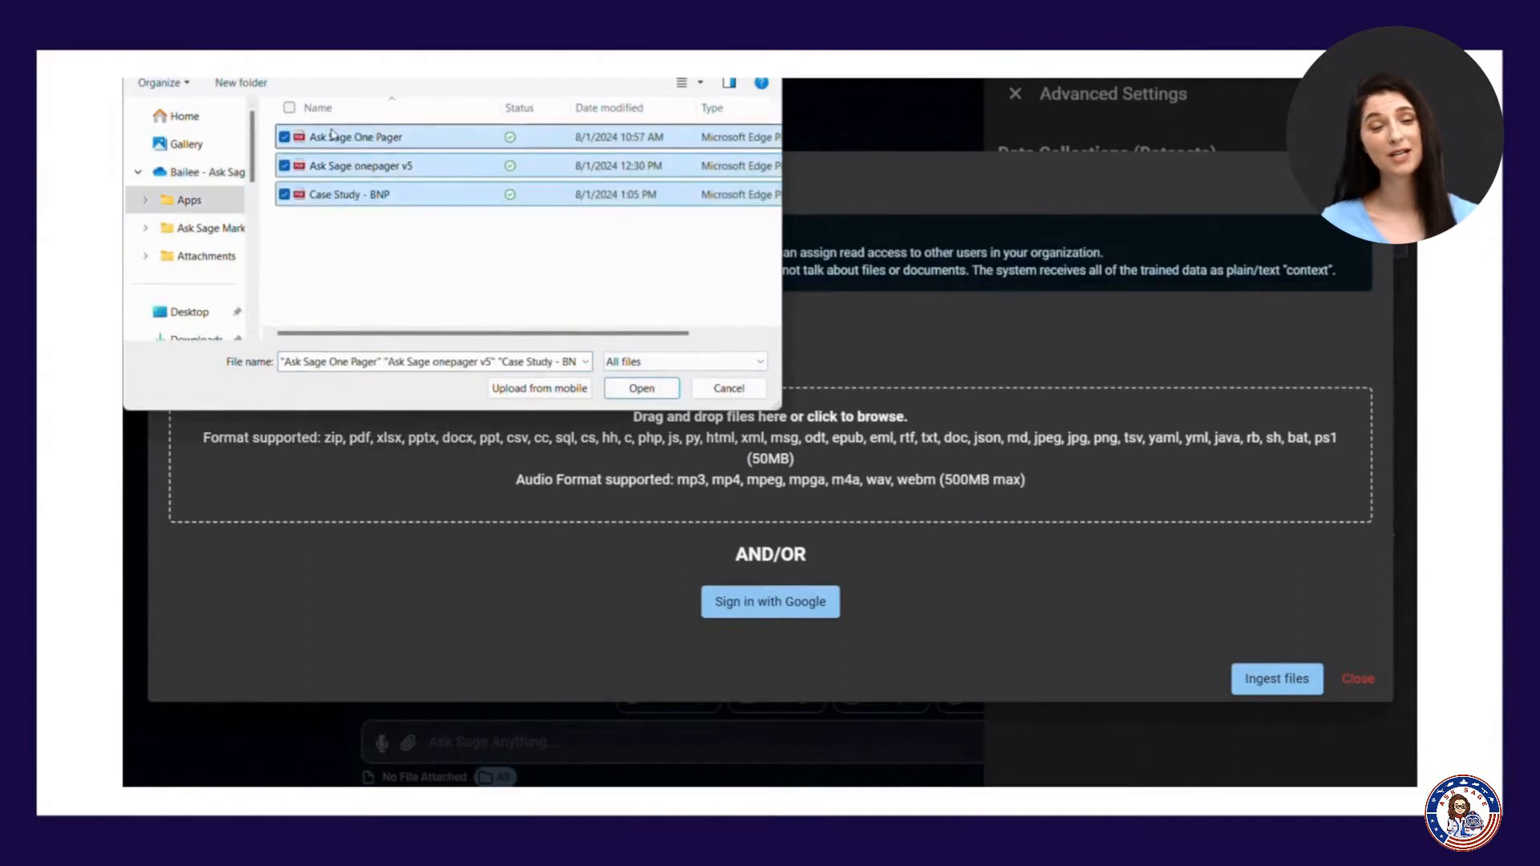
left_click(640, 386)
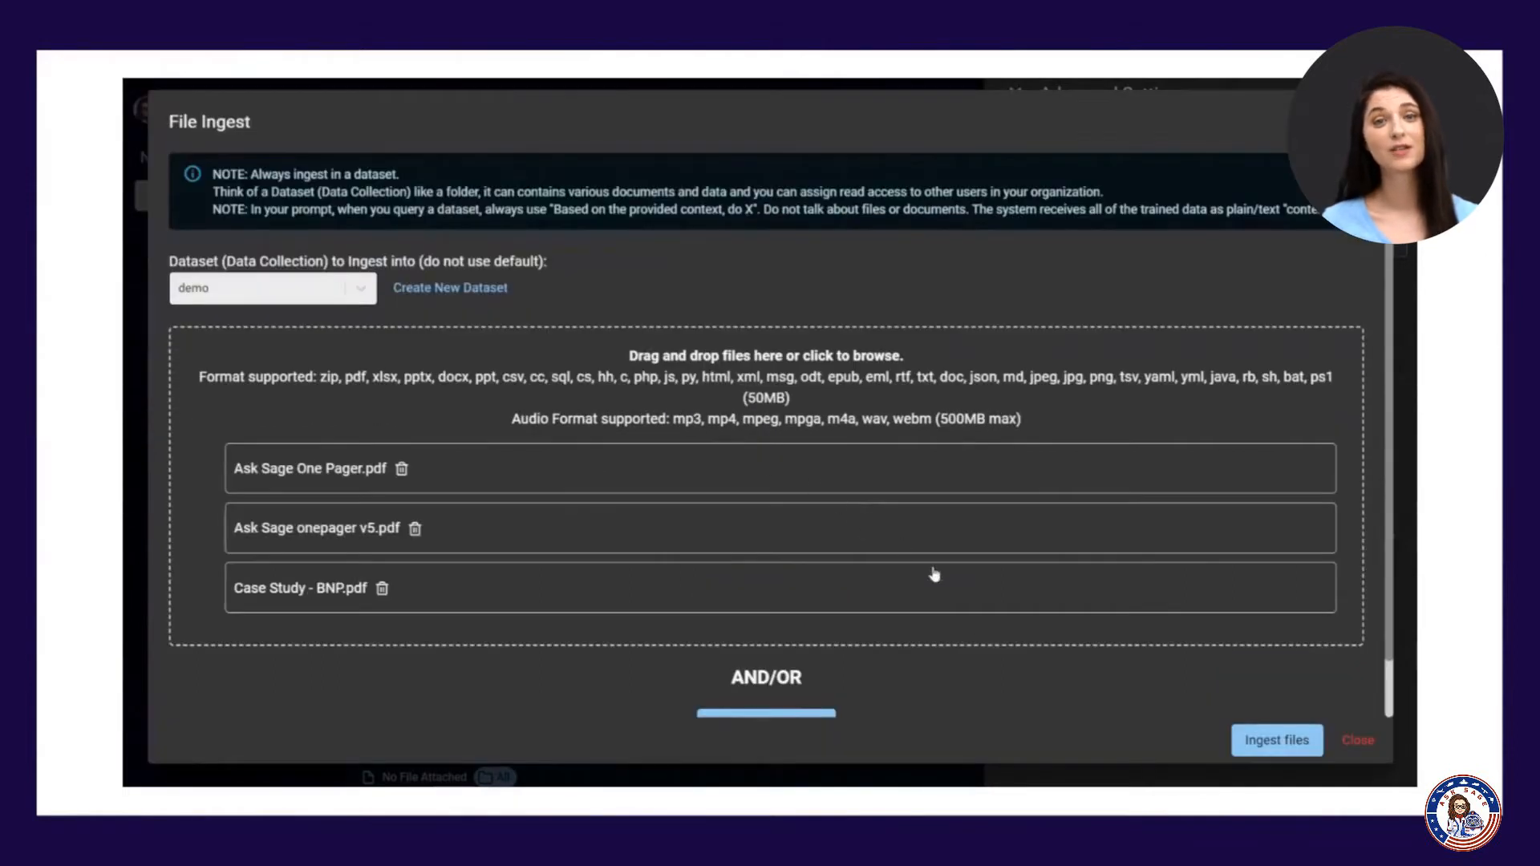
left_click(1275, 740)
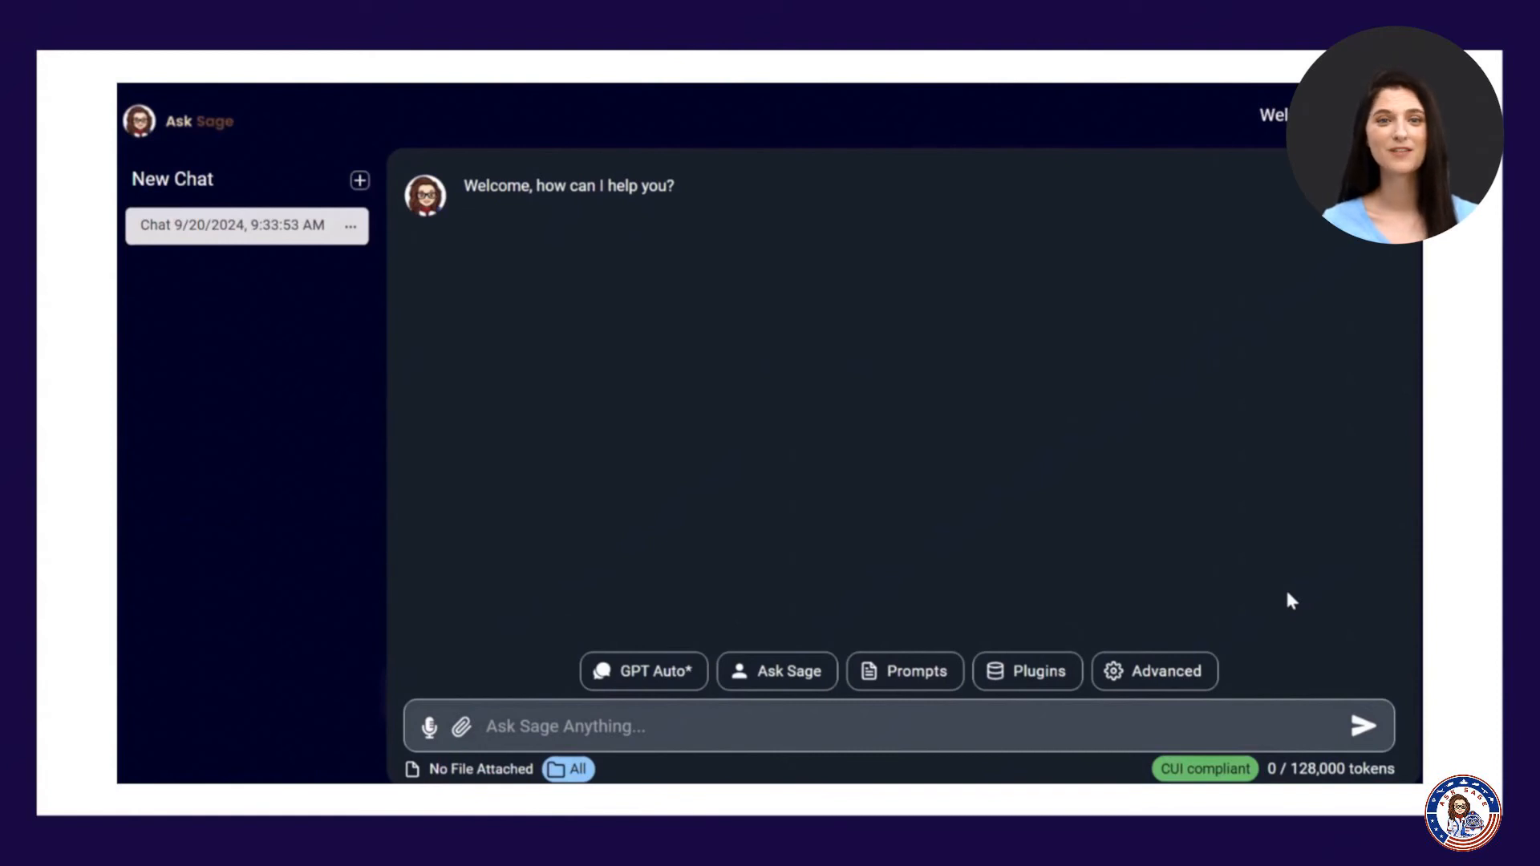
Step: Limit the chat to the demo data collection and ask about its security protocols
left_click(1153, 671)
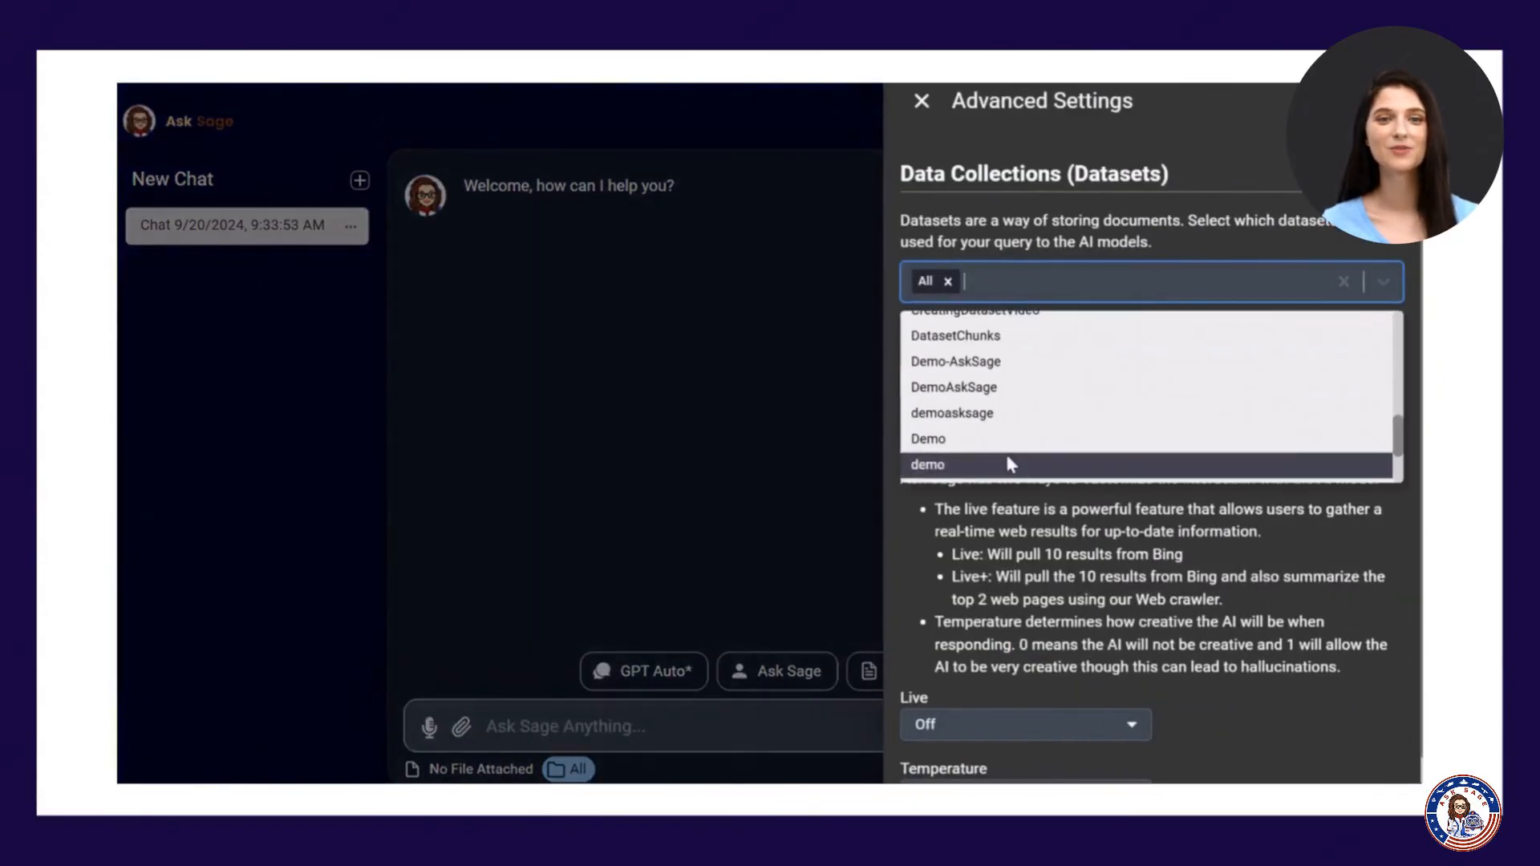
left_click(926, 466)
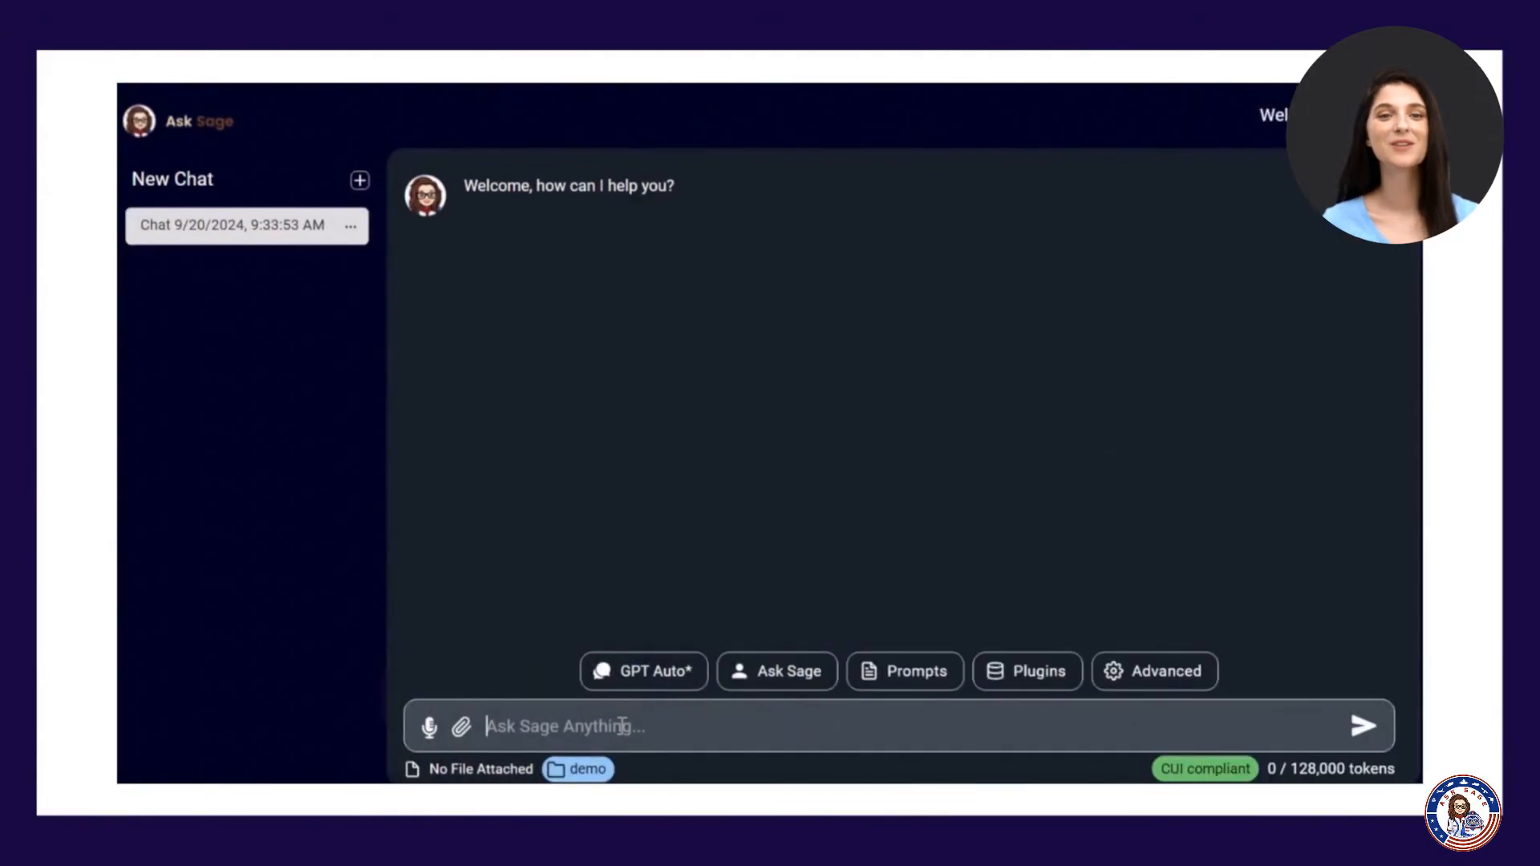
left_click(1362, 724)
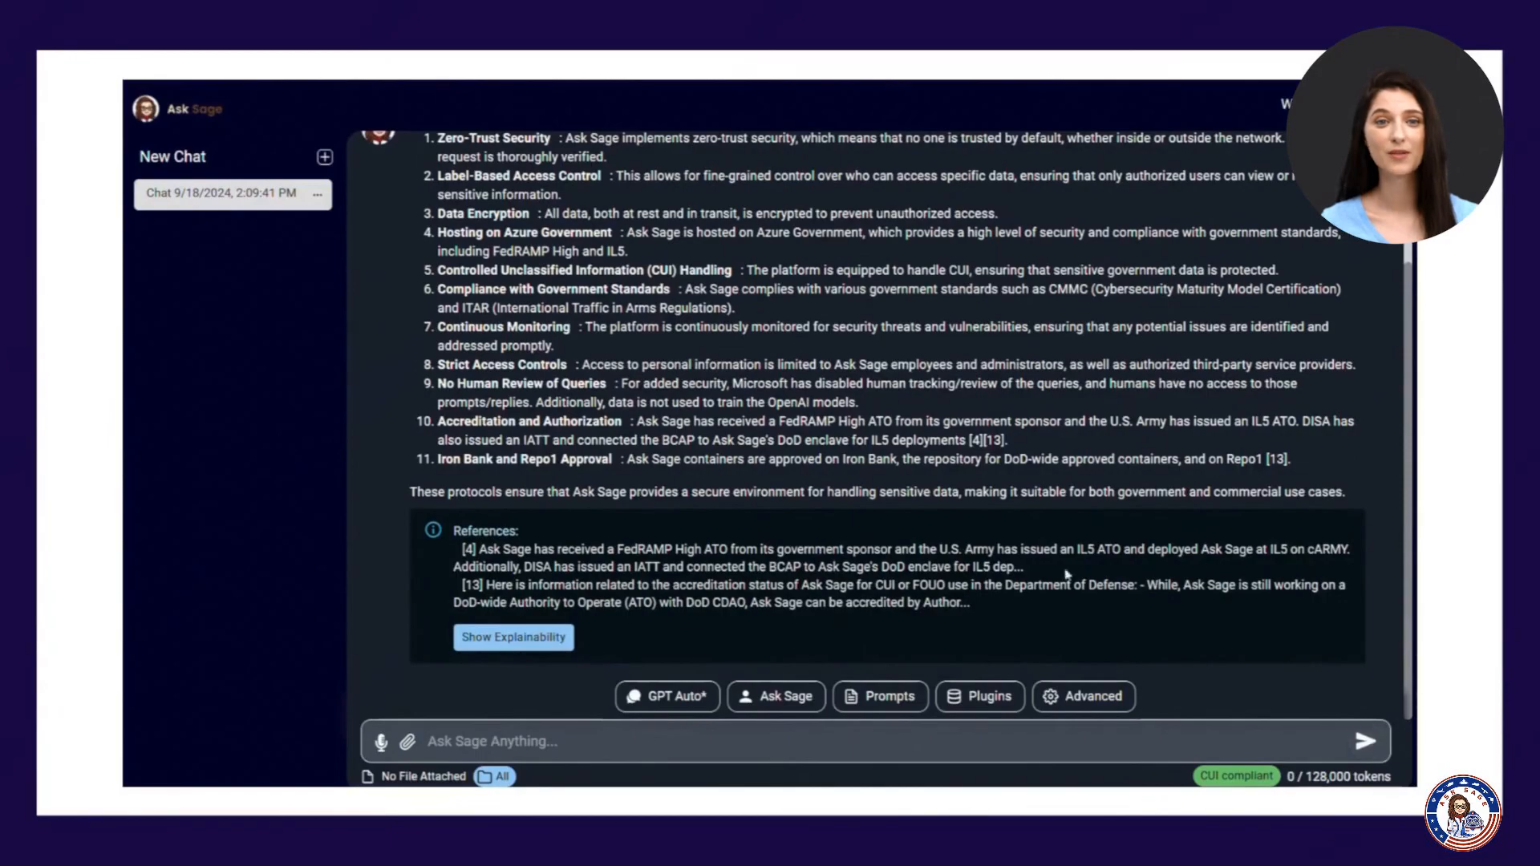
Step: Show Explainability to reveal the full source passages behind the answer's references
left_click(513, 637)
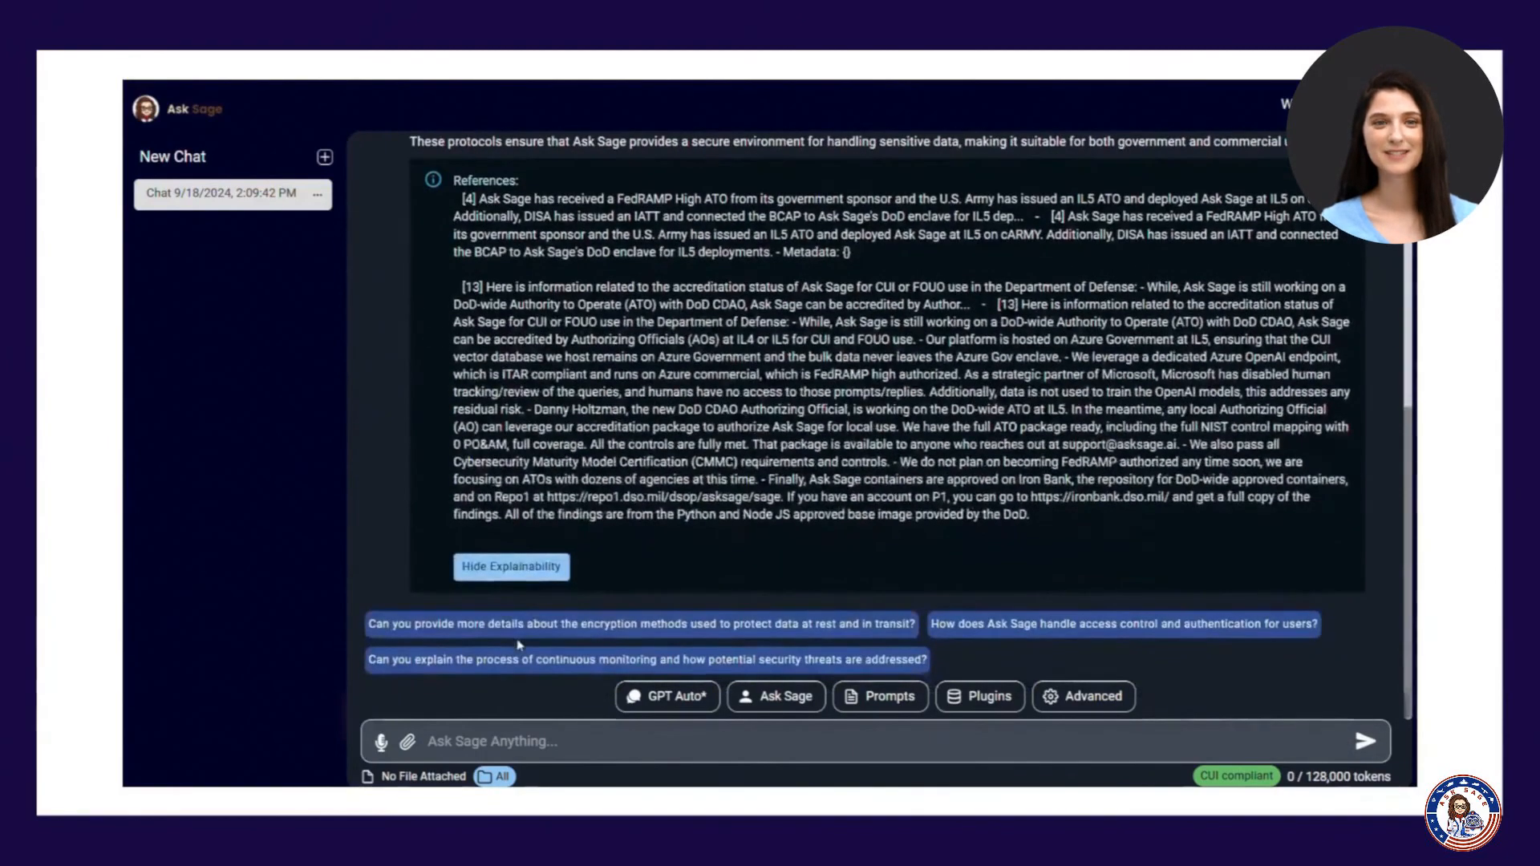
mouse_move(605, 413)
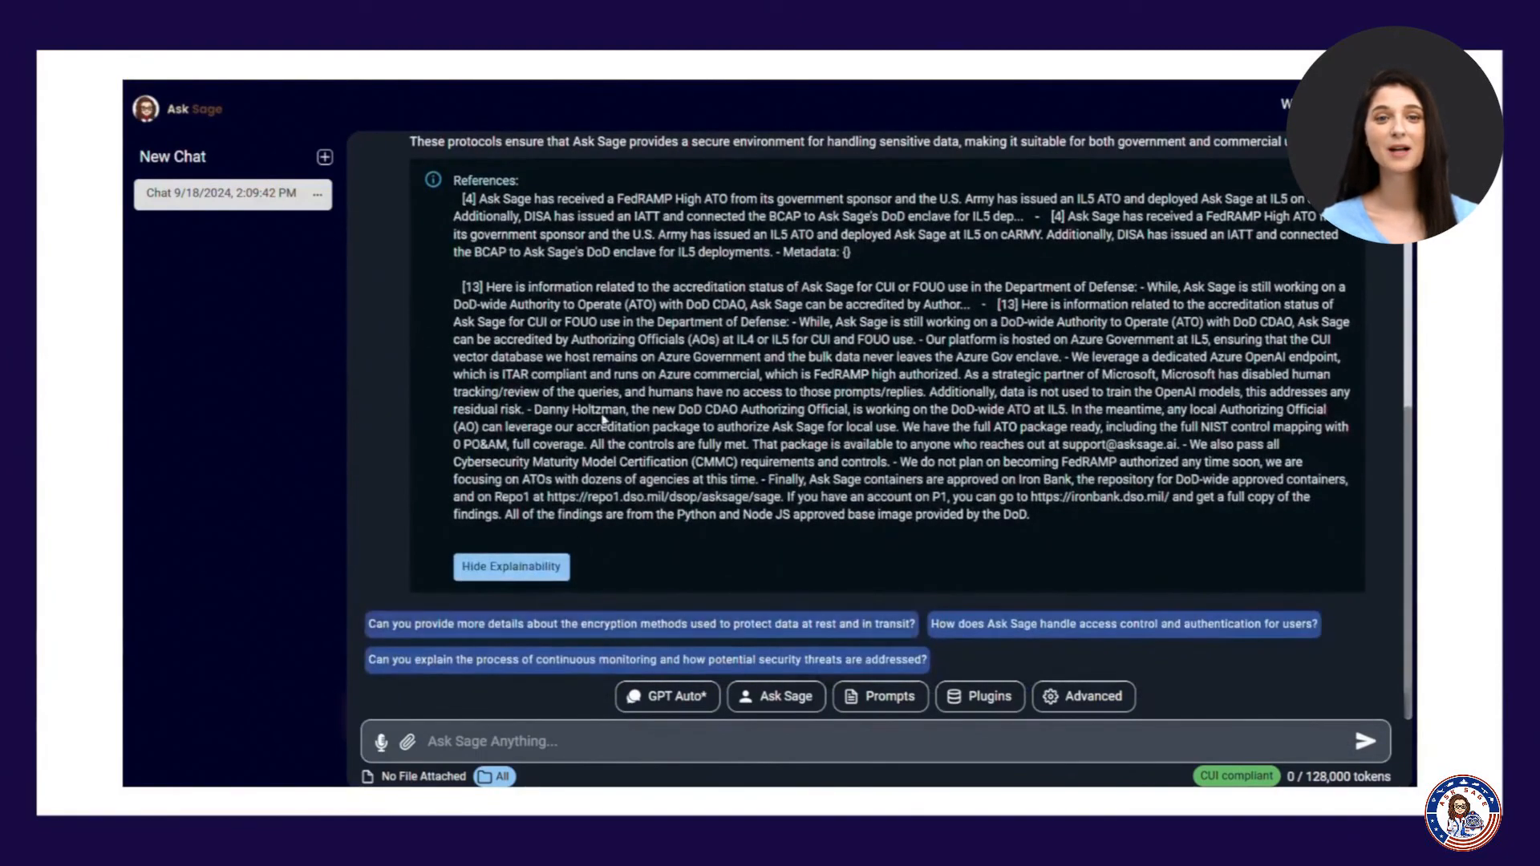